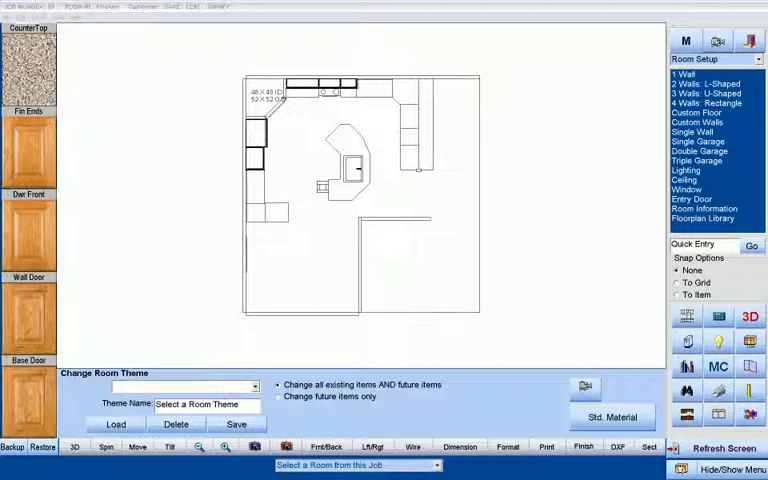
# Start a custom-shaped room and draw the first three straight walls.
pyautogui.click(696, 120)
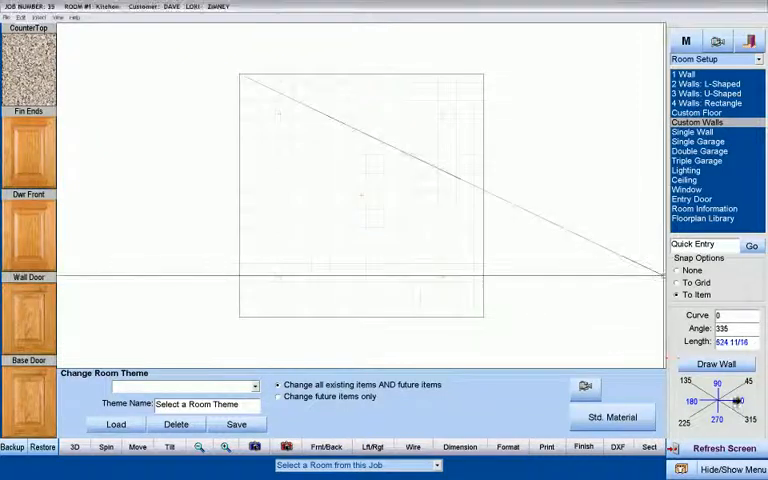
pyautogui.click(716, 364)
pyautogui.write('200')
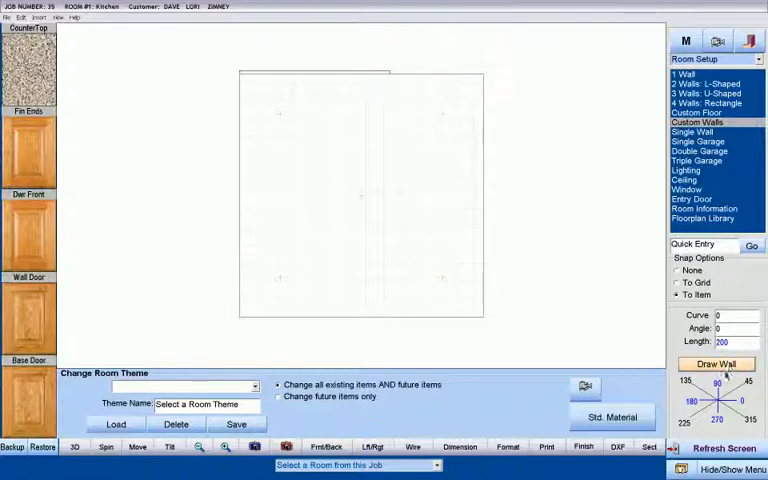
pyautogui.click(716, 364)
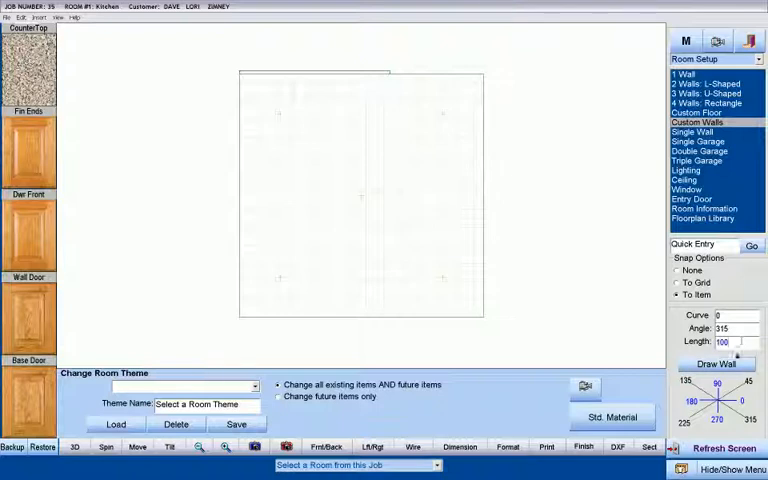
pyautogui.click(716, 364)
pyautogui.write('200')
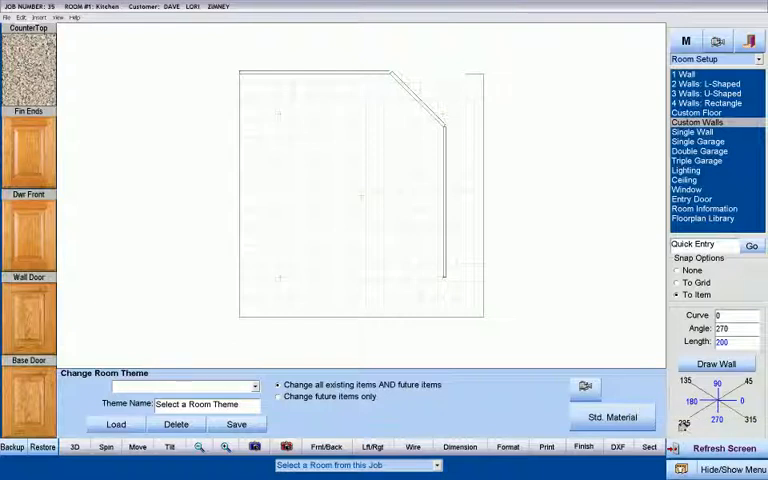
# Draw the angled corner wall, the next wall and a short wall of length 15.
pyautogui.click(718, 328)
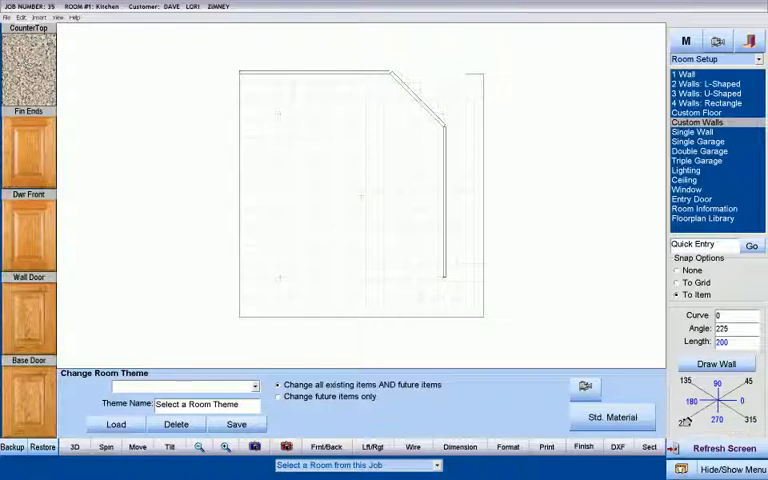
pyautogui.click(736, 342)
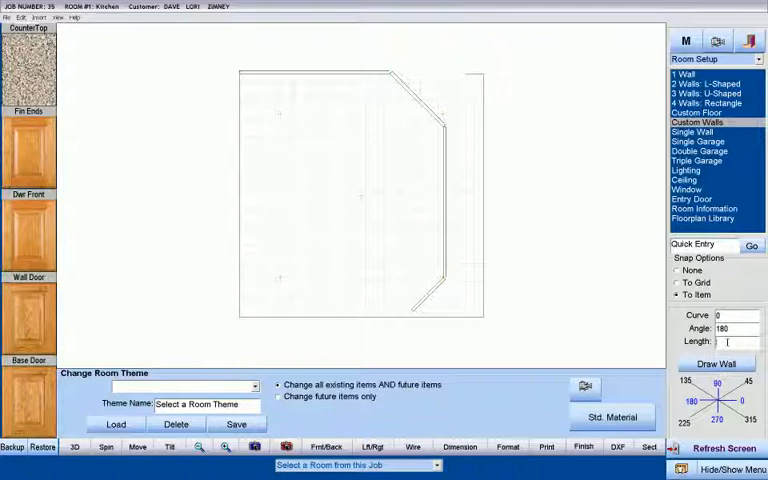
pyautogui.write('15')
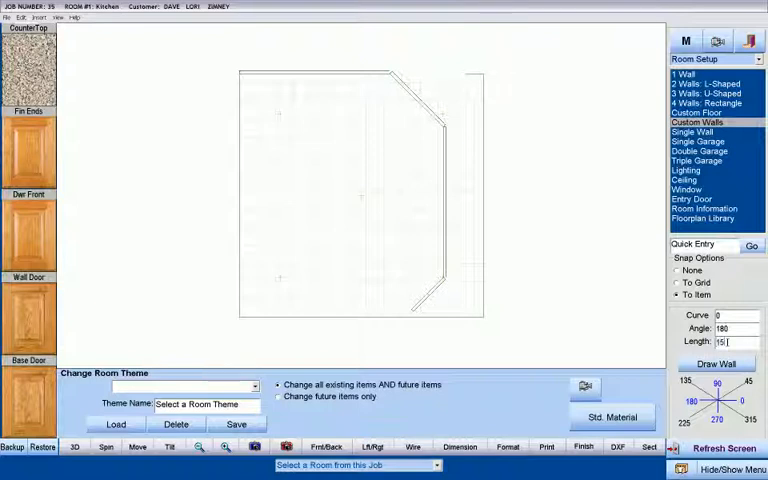
pyautogui.click(716, 364)
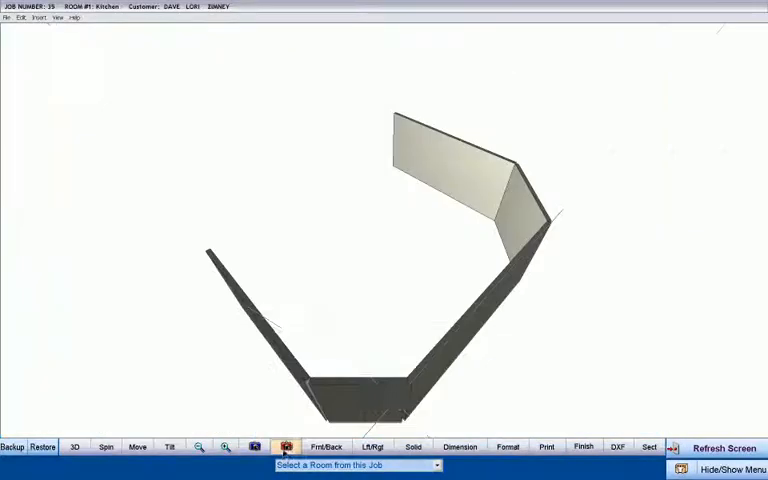
# Turn the 3D wall view and bring up the wall-fill setup with appliances and corner cabinets.
pyautogui.click(168, 446)
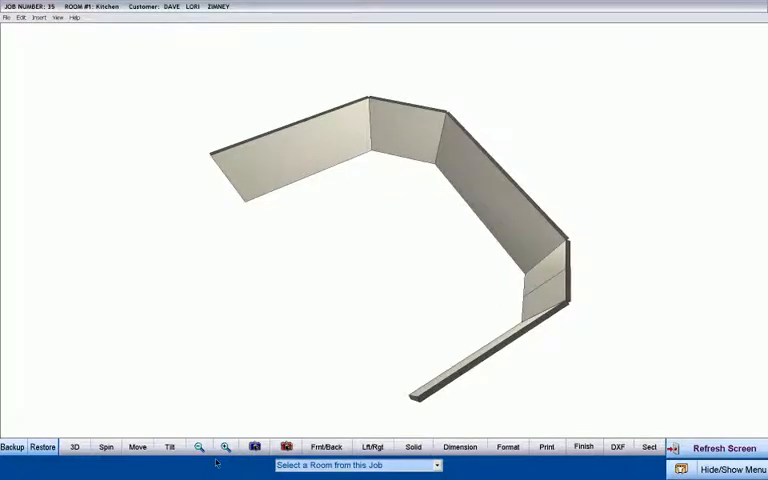
pyautogui.click(724, 446)
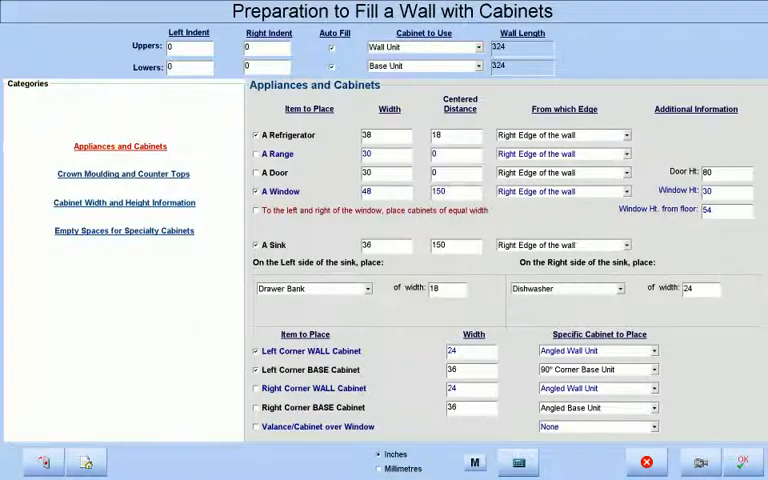
# Confirm the wall fill so upper and lower cabinets line the wall.
pyautogui.click(740, 460)
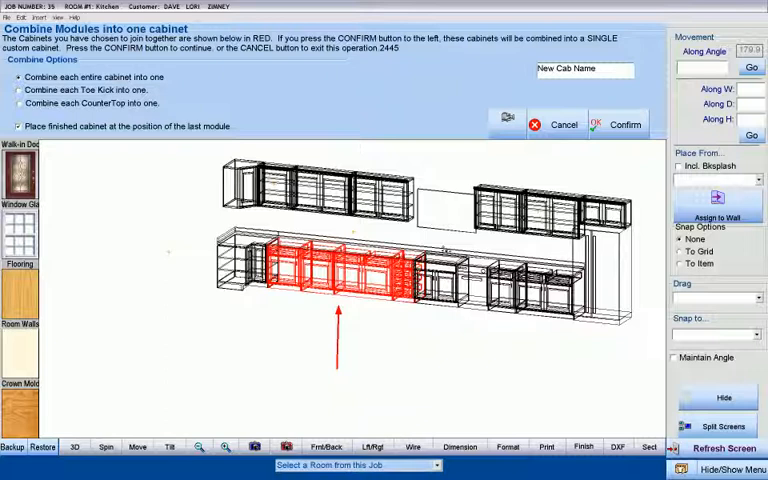
# Merge the red-marked modules into a single cabinet.
pyautogui.click(624, 124)
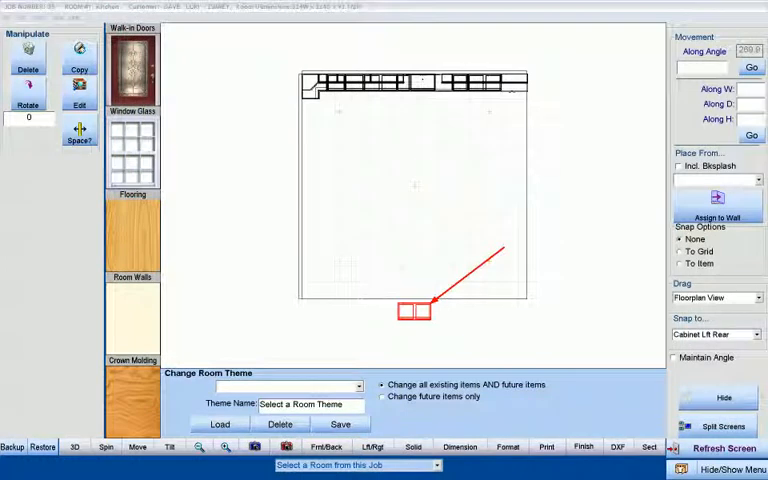
# Place a cabinet run along the left wall, meeting the top run at the corner.
pyautogui.click(410, 310)
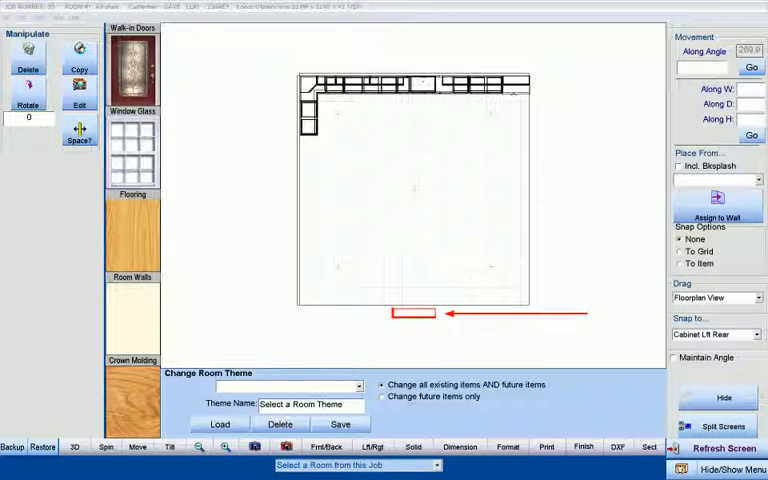
pyautogui.click(410, 312)
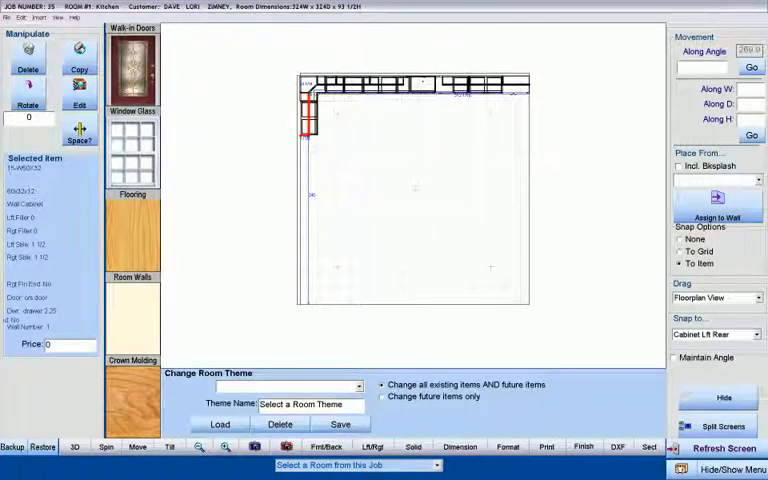
# Add a range from the Appliances list and confirm its width, height and depth.
pyautogui.click(72, 446)
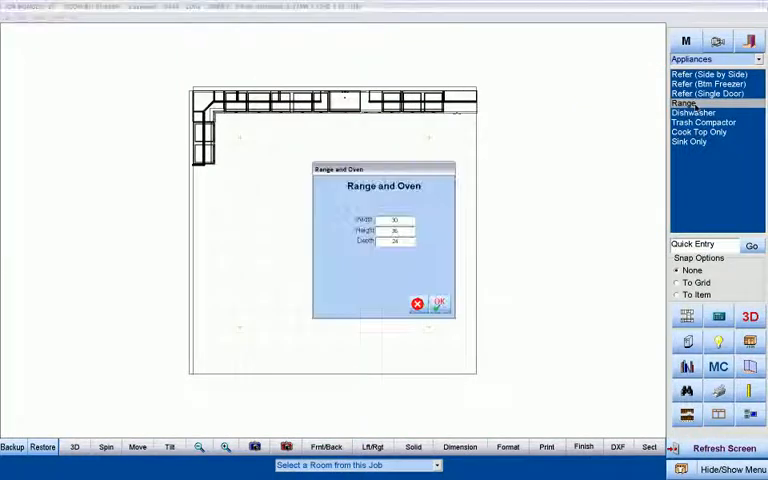
pyautogui.click(440, 304)
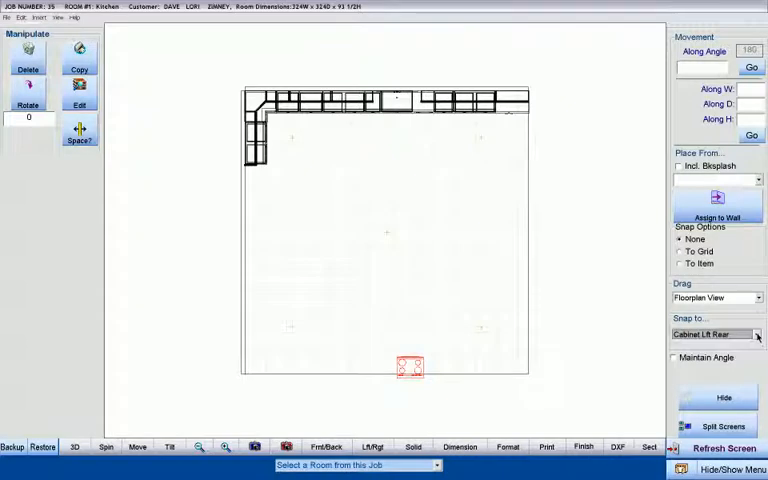
# Snap the range to a wall, placed 120 from the bottom edge.
pyautogui.click(758, 334)
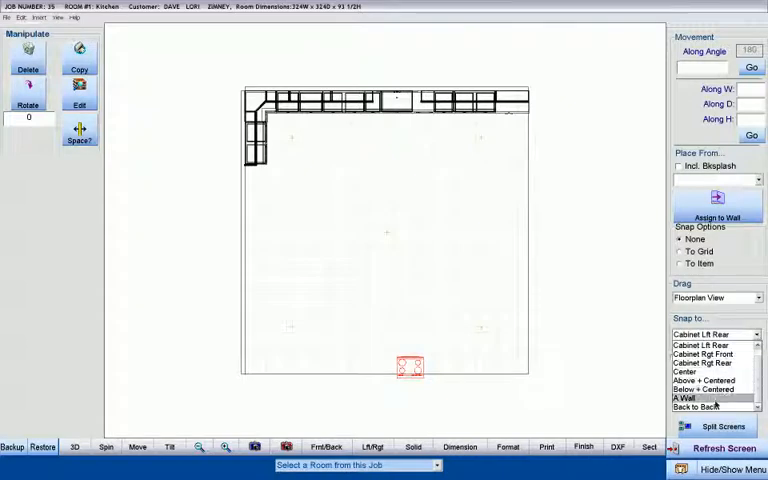
pyautogui.click(692, 396)
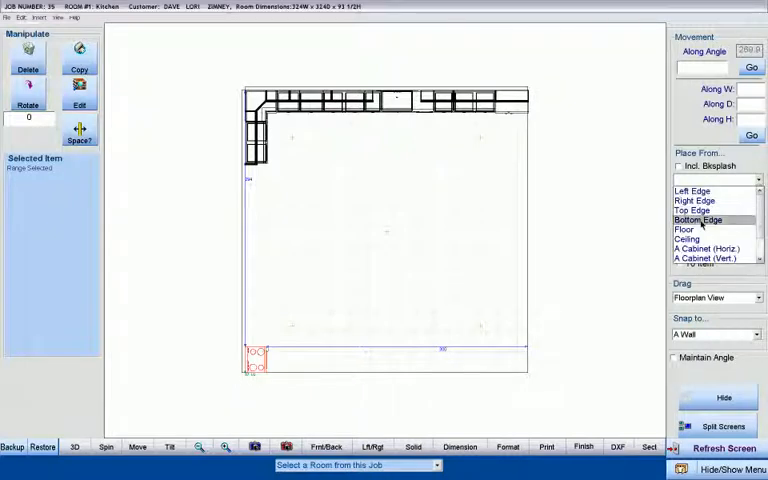
pyautogui.click(700, 220)
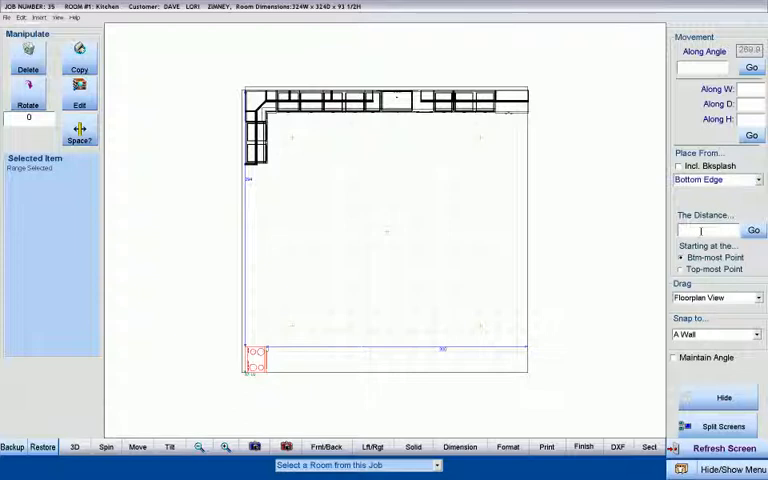
pyautogui.write('120')
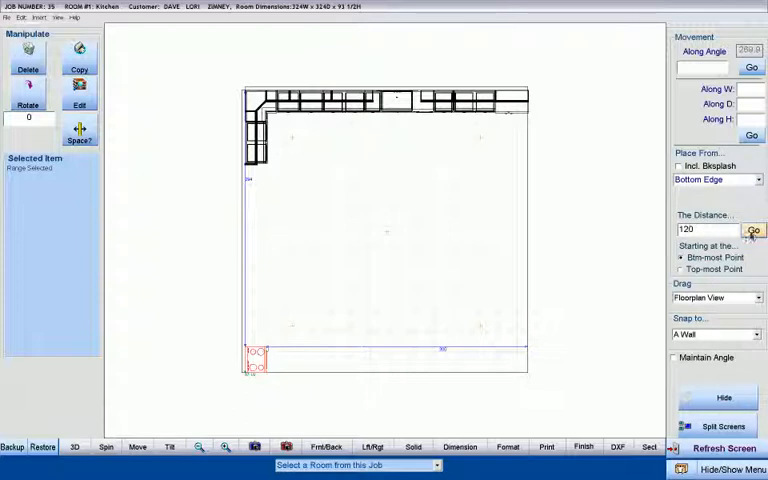
pyautogui.click(752, 230)
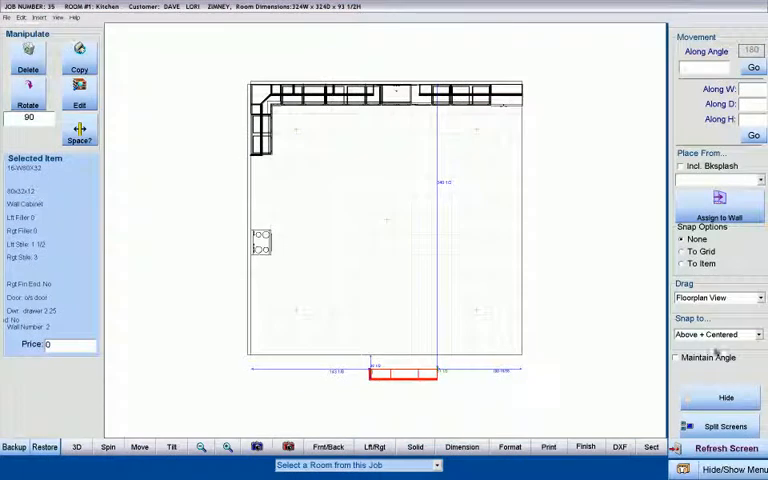
# Review a left-wall cabinet and the wall units list, then show the kitchen in 3D.
pyautogui.click(758, 334)
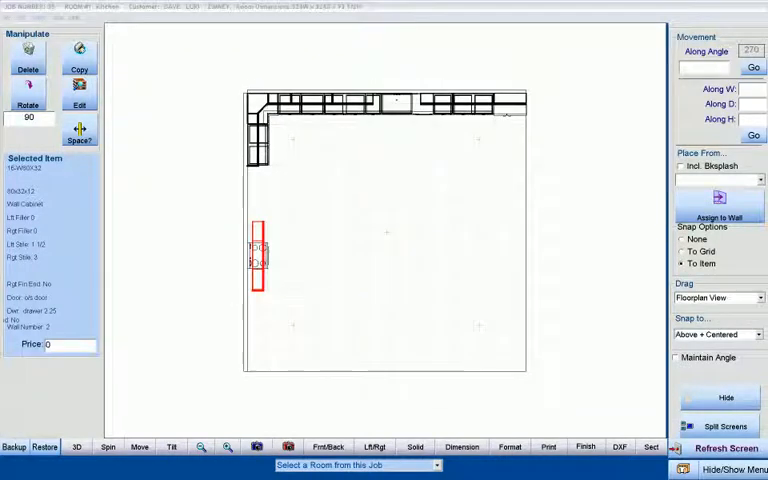
pyautogui.click(718, 192)
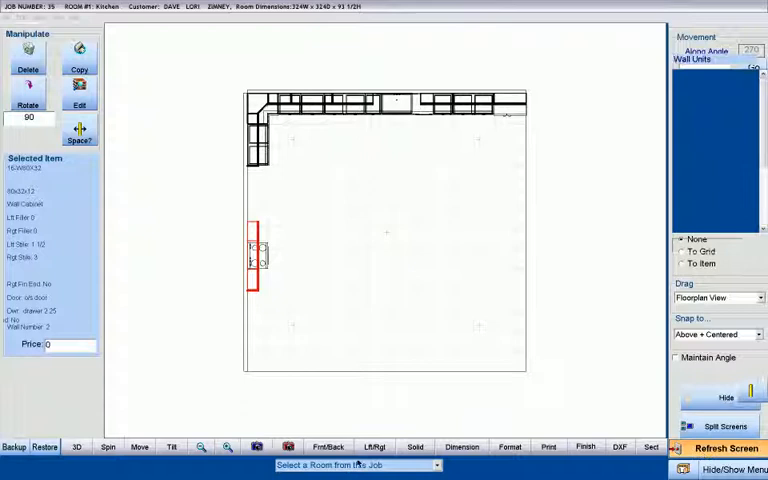
pyautogui.click(76, 446)
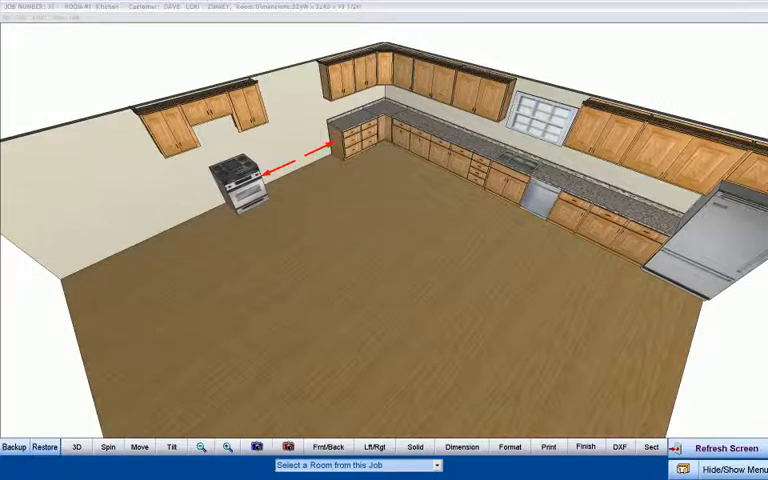
# Leave the 3D view to reach cabinet #17, the B90X34 1/2 base cabinet.
pyautogui.click(76, 446)
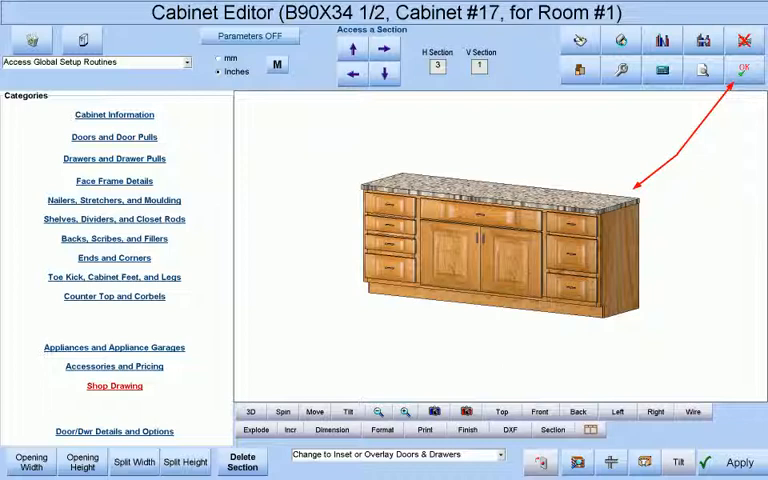
# Close the editor, select a left-wall cabinet and reopen it in the Cabinet Editor.
pyautogui.click(744, 68)
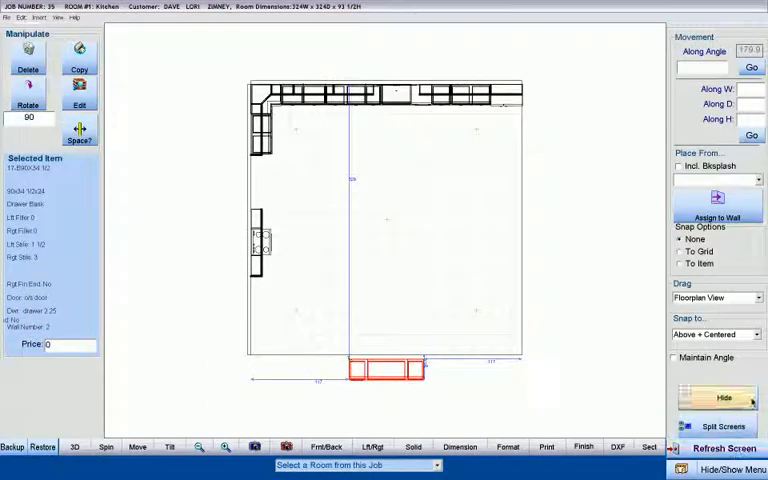
pyautogui.click(756, 334)
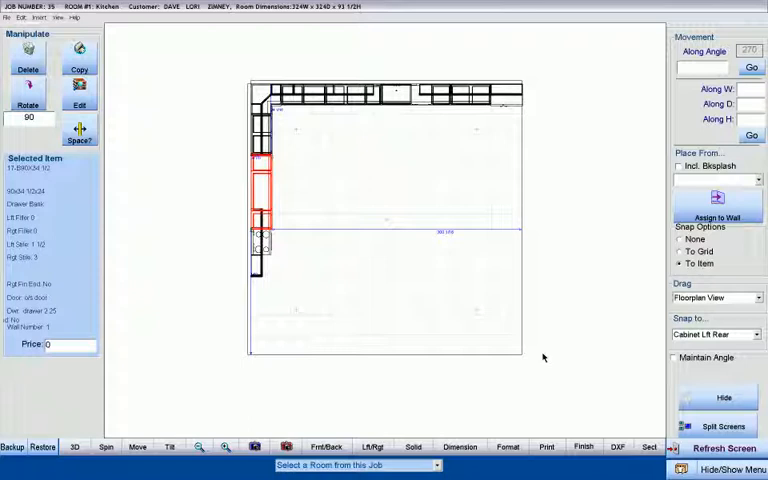
pyautogui.click(72, 448)
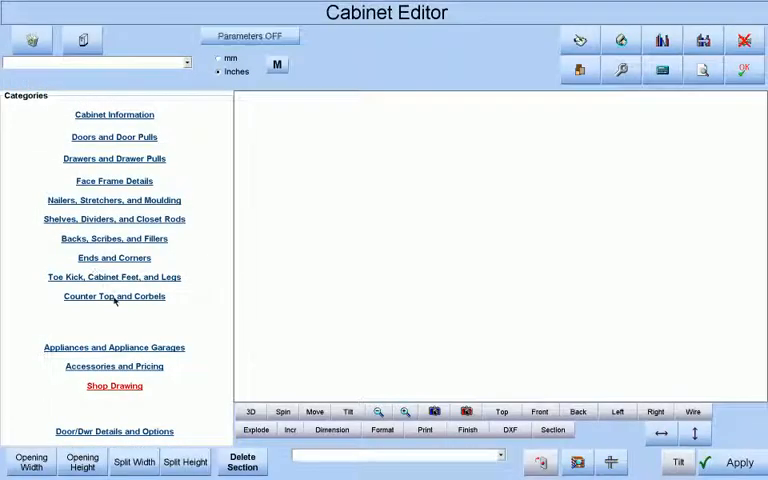
# Review the B90X34 1/2 cabinet's Counter Top and Corbels settings and return to the floor plan.
pyautogui.click(114, 296)
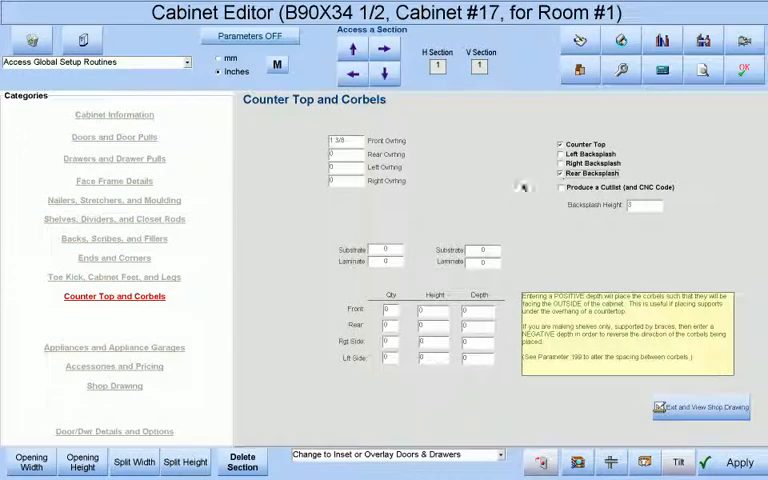
pyautogui.click(702, 408)
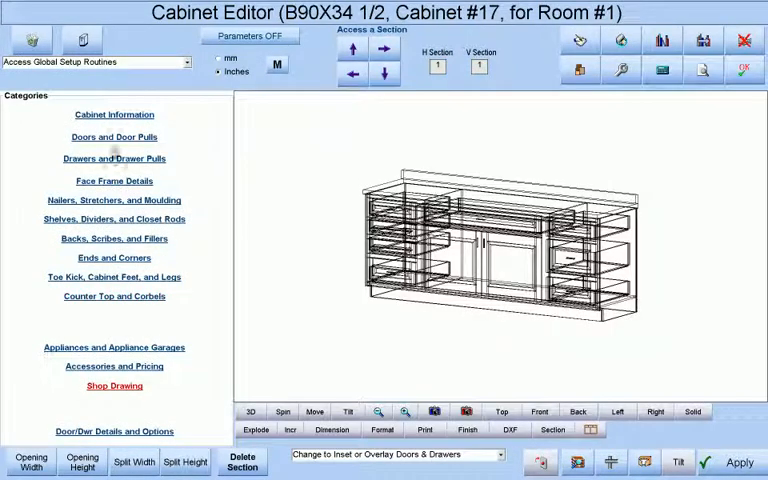
pyautogui.click(112, 136)
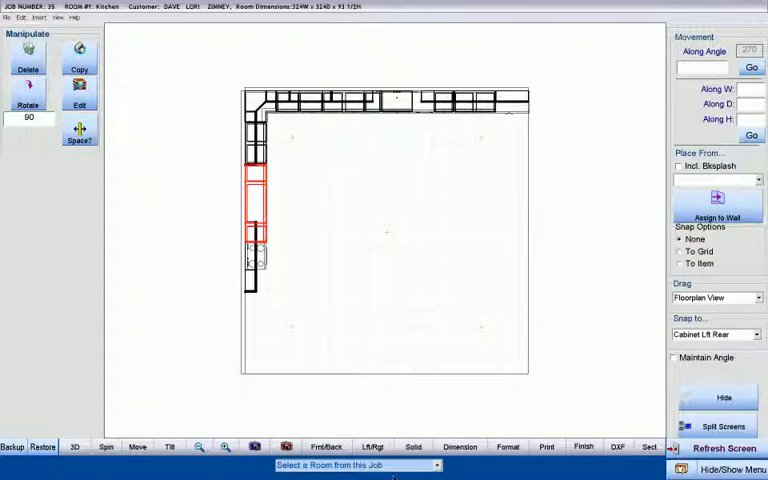
# Copy the selected left-wall cabinet with the Manipulate Copy command.
pyautogui.click(74, 446)
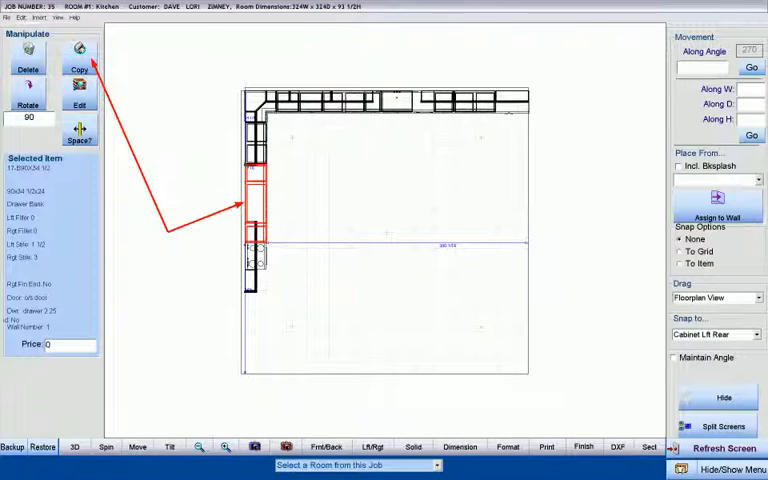
pyautogui.click(74, 448)
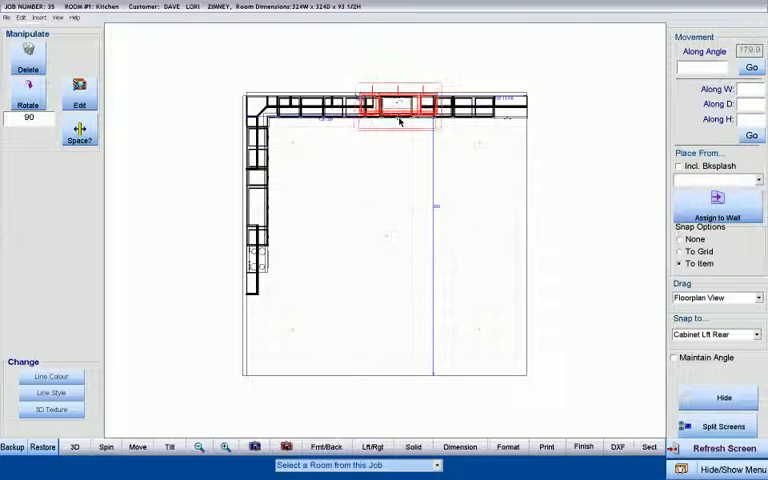
# Move the copy to the room centre, rotate it 45 degrees into an angled island and view it in 3D.
pyautogui.moveTo(396, 110); pyautogui.dragTo(384, 144)
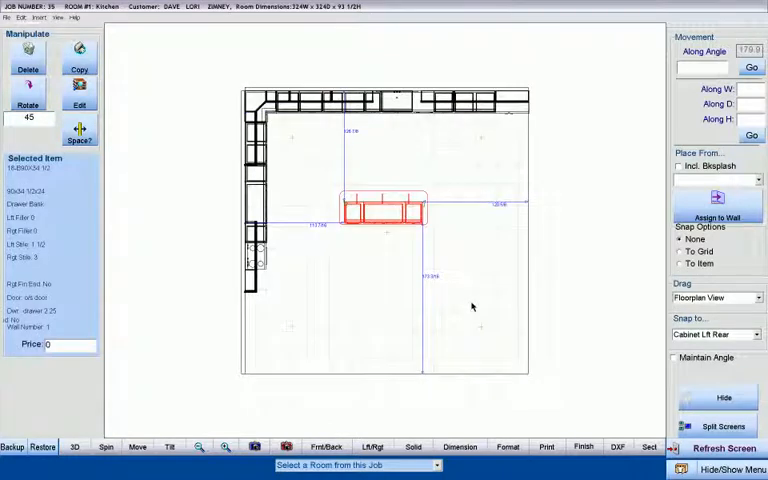
pyautogui.moveTo(348, 274)
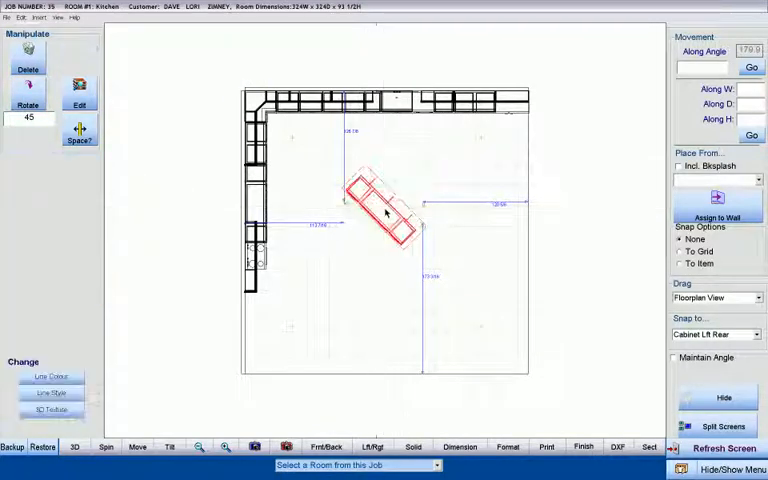
pyautogui.click(28, 104)
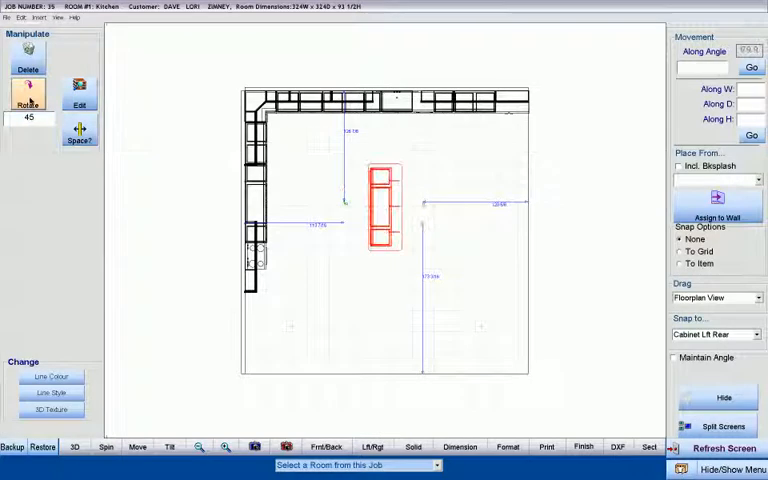
pyautogui.click(28, 100)
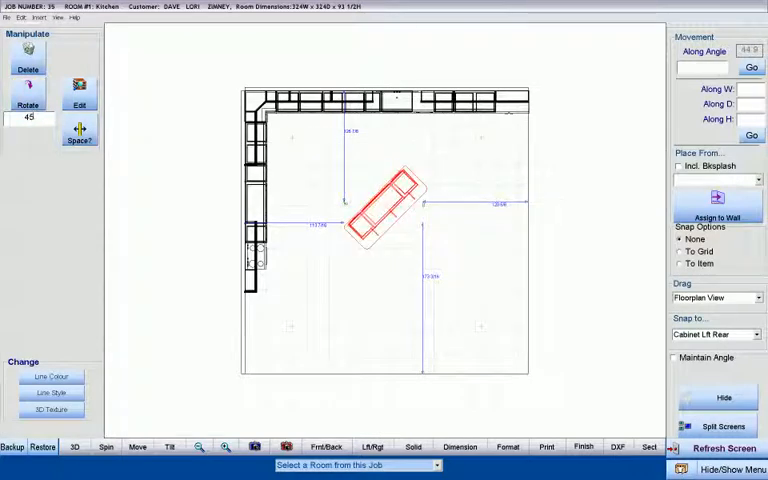
pyautogui.click(74, 446)
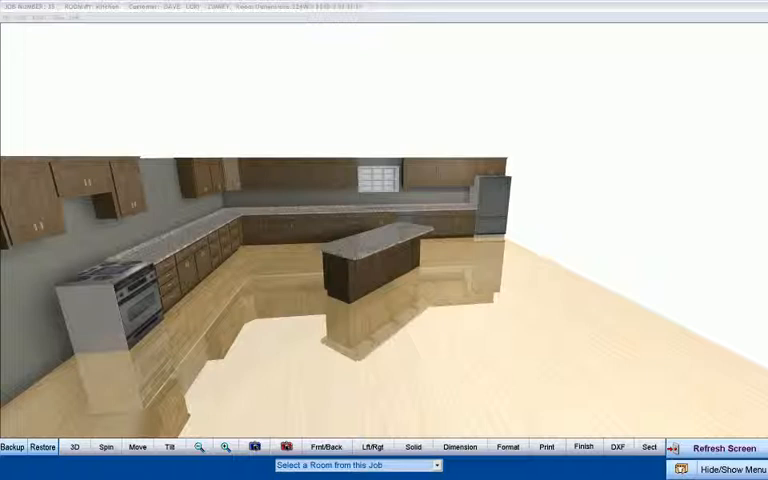
# Return to the plan, start dimensioning and restore a version from the 200 Backed Up Job Images.
pyautogui.click(76, 446)
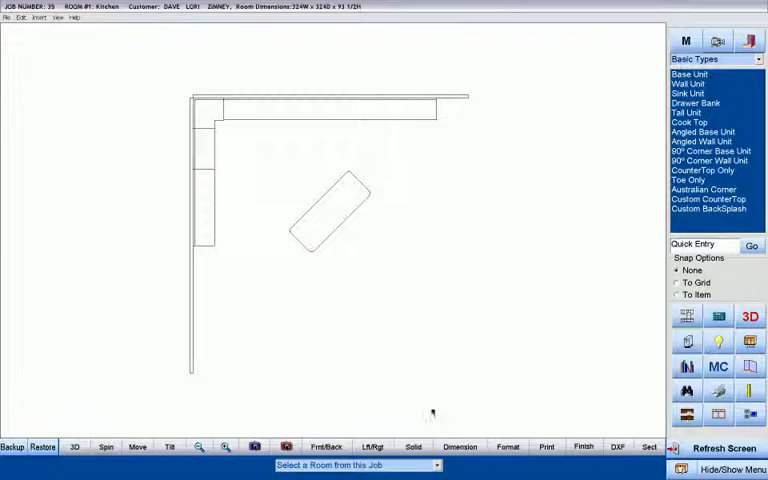
pyautogui.click(460, 446)
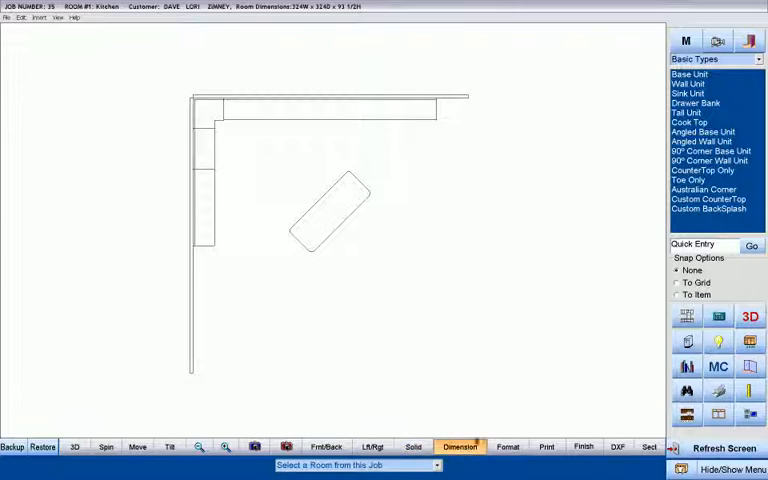
pyautogui.click(460, 446)
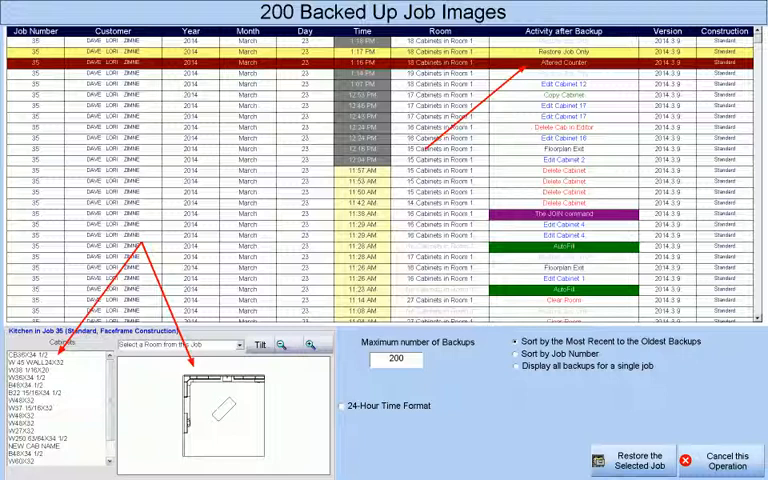
pyautogui.click(632, 460)
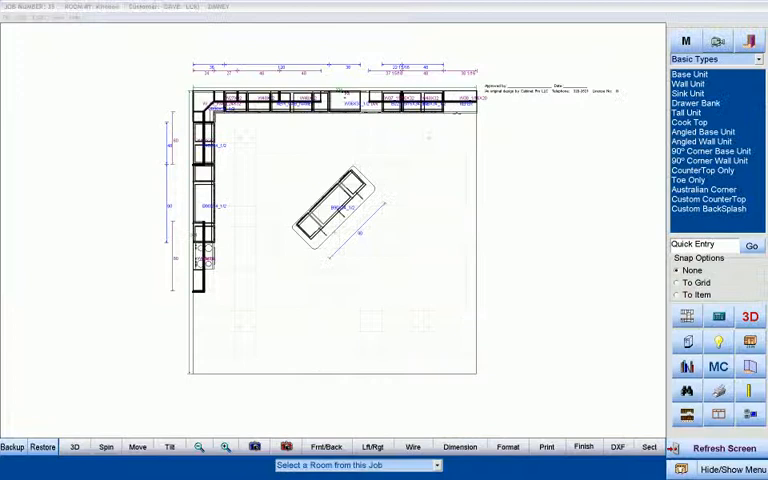
# Split the screen into 3D overview, elevation strip and floor plan views.
pyautogui.click(326, 446)
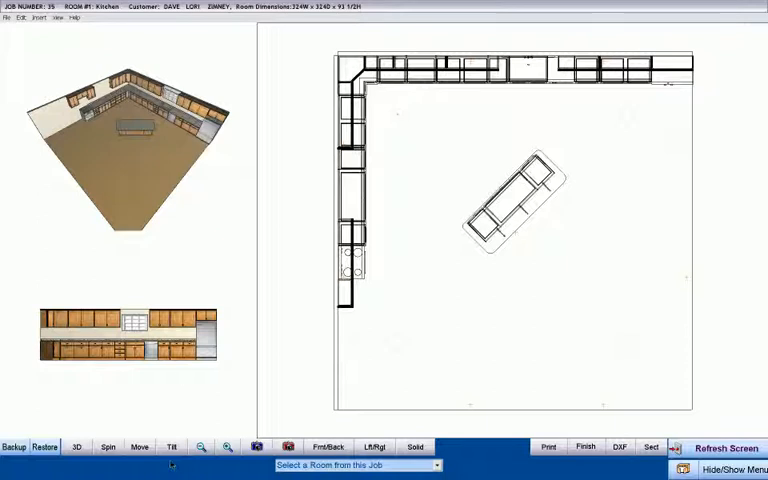
# Redisplay the right-hand cabinet types panel with Hide/Show Menu.
pyautogui.click(172, 446)
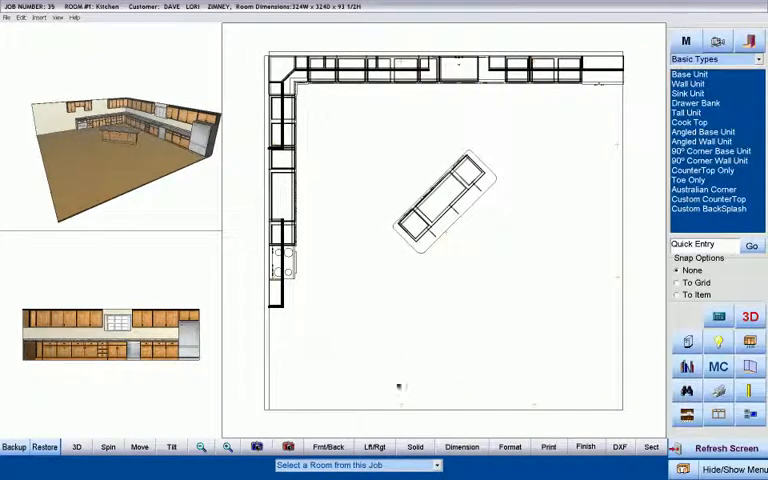
pyautogui.click(172, 446)
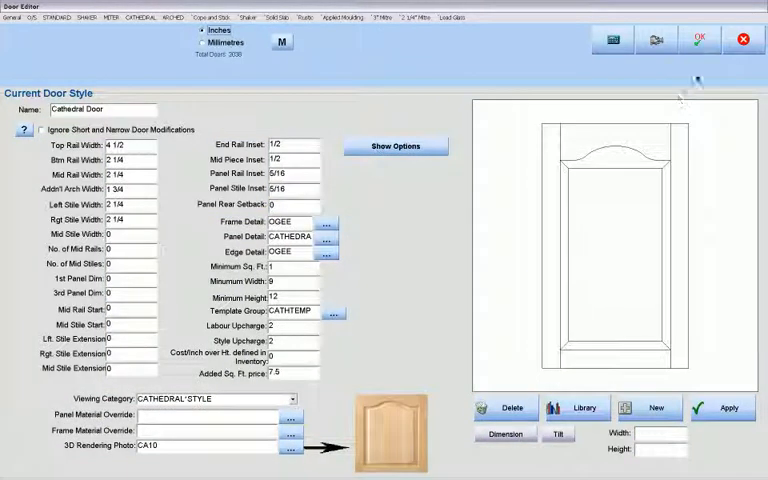
pyautogui.moveTo(700, 40)
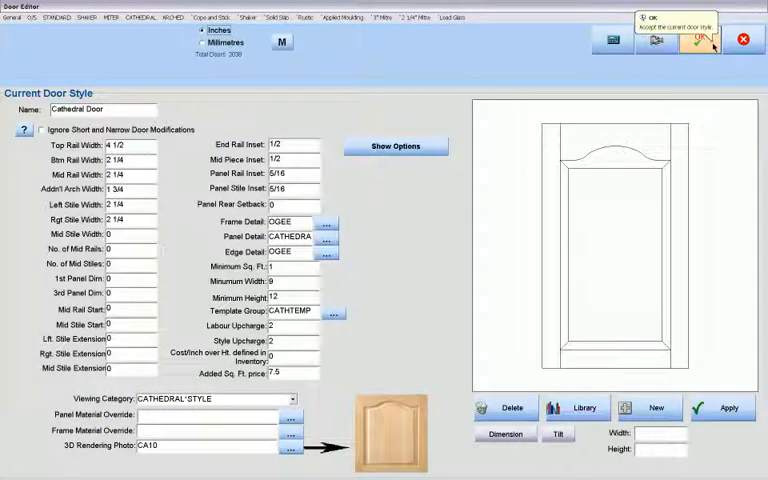
# Accept the Cathedral Door style for the job's cabinet doors.
pyautogui.click(700, 44)
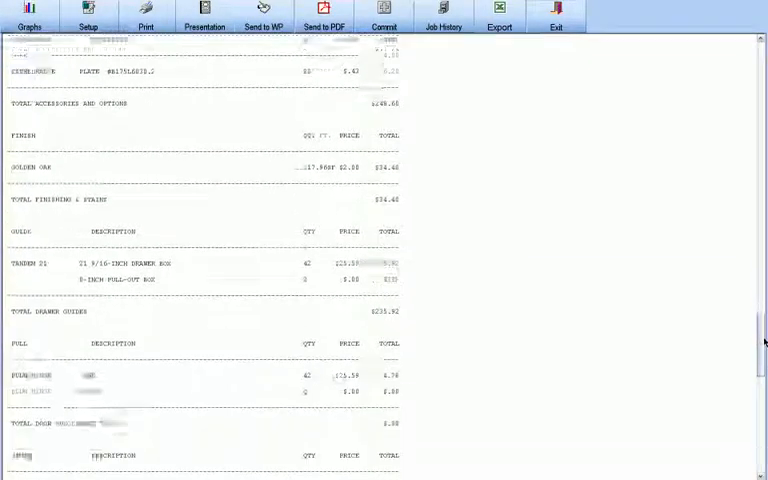
# Scroll the bid report down to its Sub Total and Total Price lines.
pyautogui.scroll(-3)
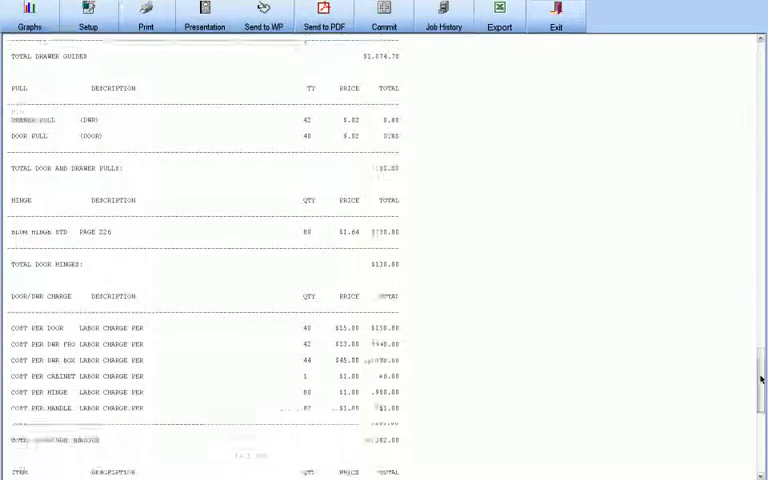
pyautogui.scroll(-3)
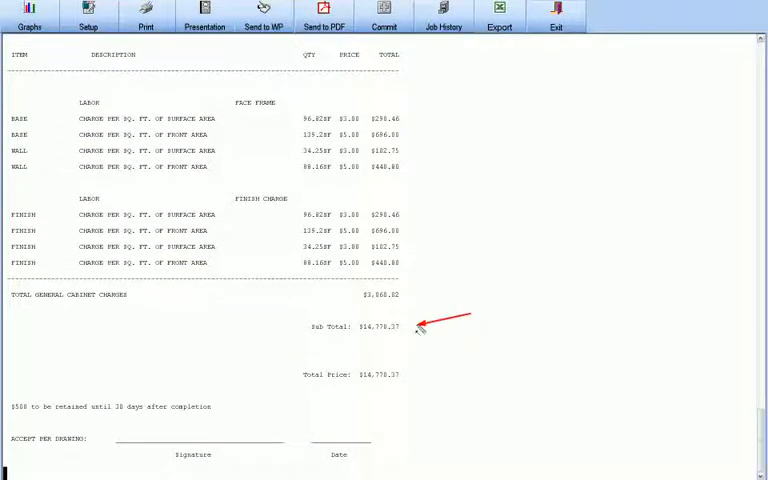
pyautogui.moveTo(696, 370)
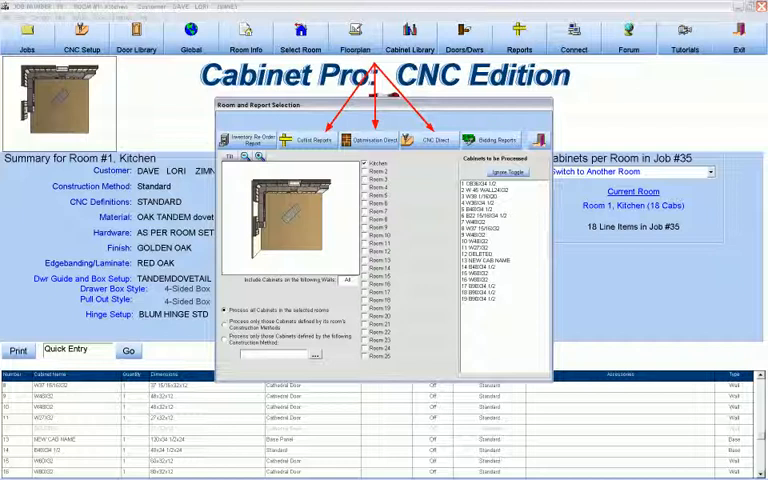
# Generate the cut lists via CNC Output and look through the Cutlist for Lumber parts.
pyautogui.click(312, 140)
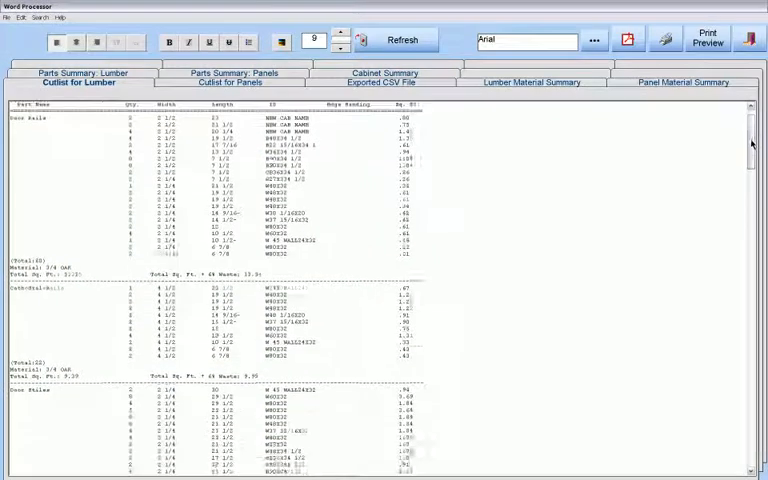
pyautogui.scroll(-3)
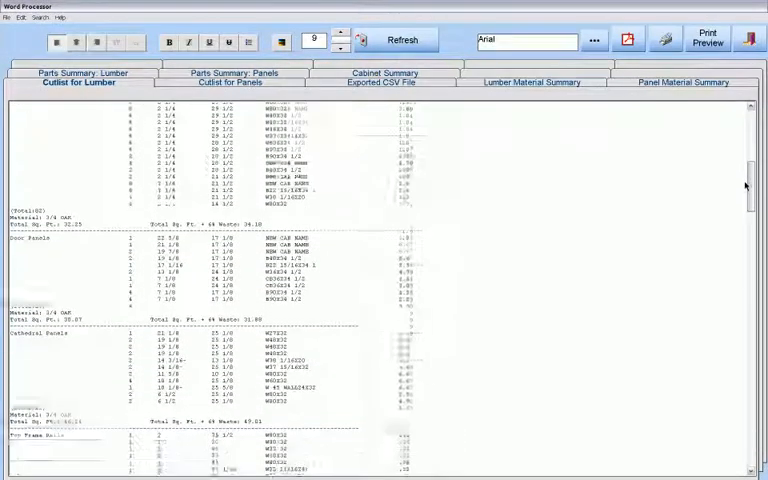
pyautogui.scroll(-3)
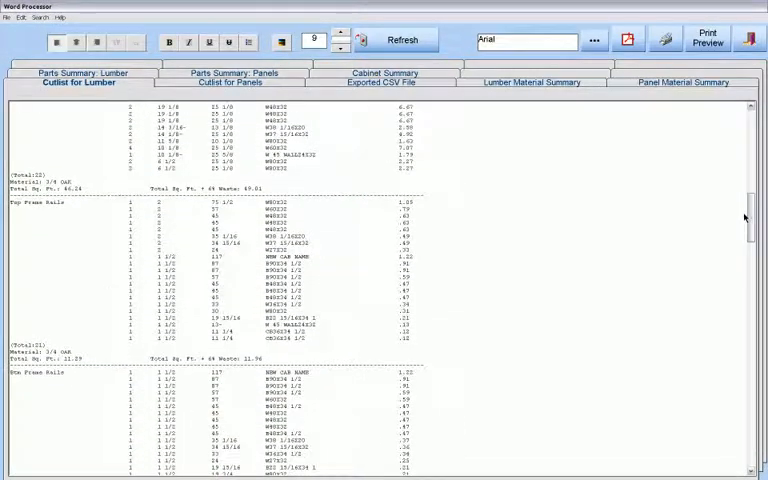
pyautogui.scroll(-3)
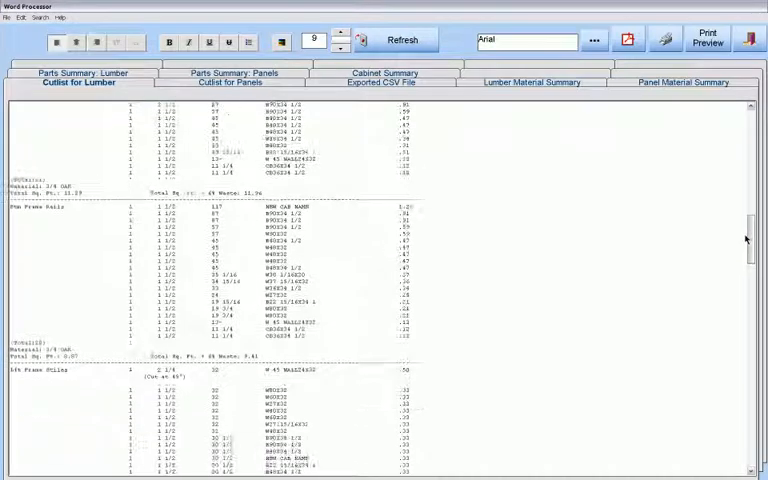
pyautogui.scroll(-3)
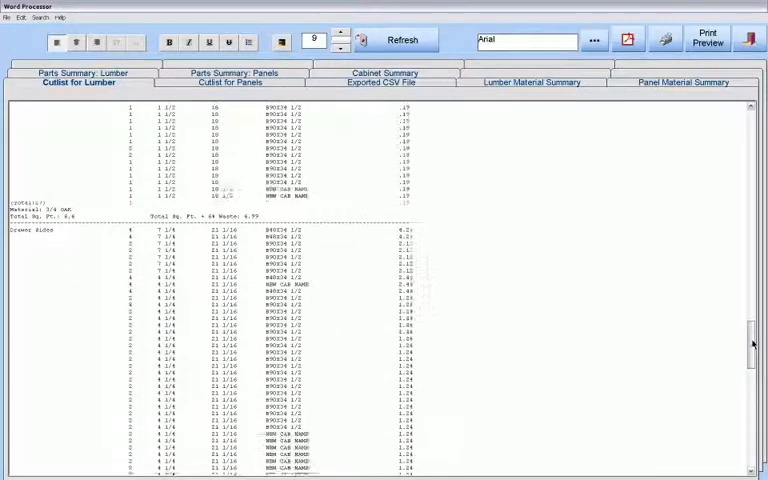
# Switch to the Cutlist for Panels and look through its tops, bottoms and square footage.
pyautogui.click(228, 82)
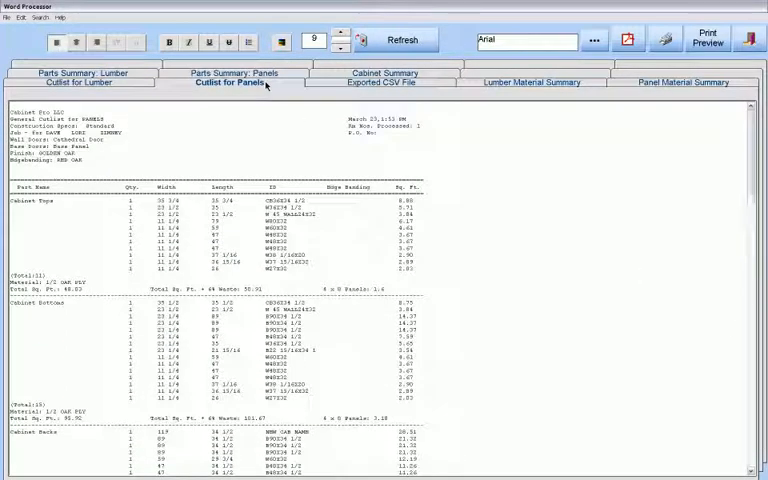
pyautogui.scroll(-3)
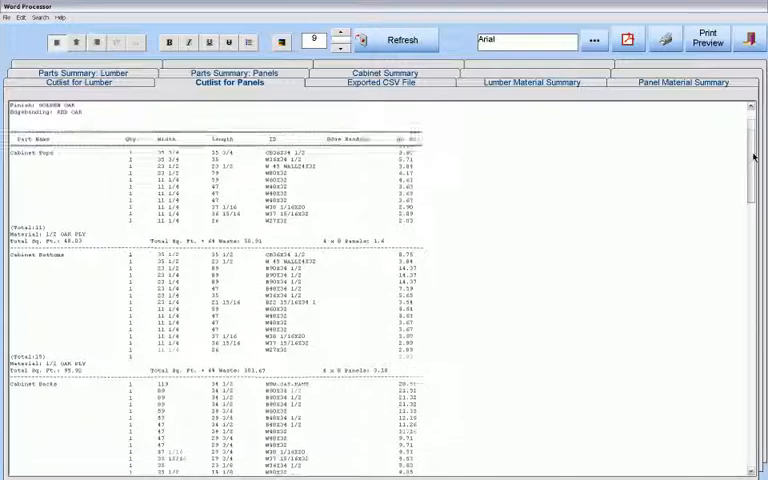
pyautogui.scroll(-3)
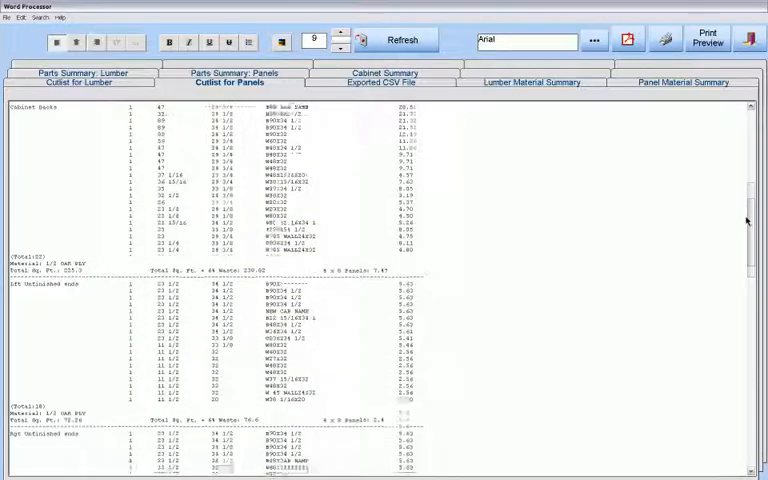
pyautogui.scroll(-3)
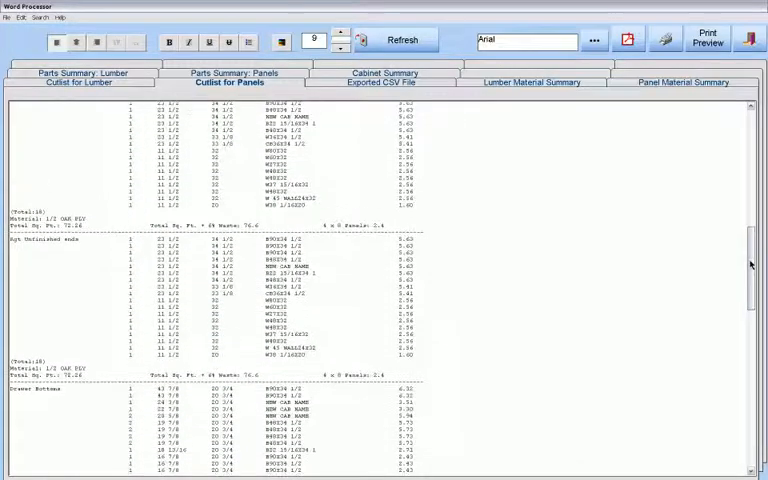
pyautogui.scroll(-3)
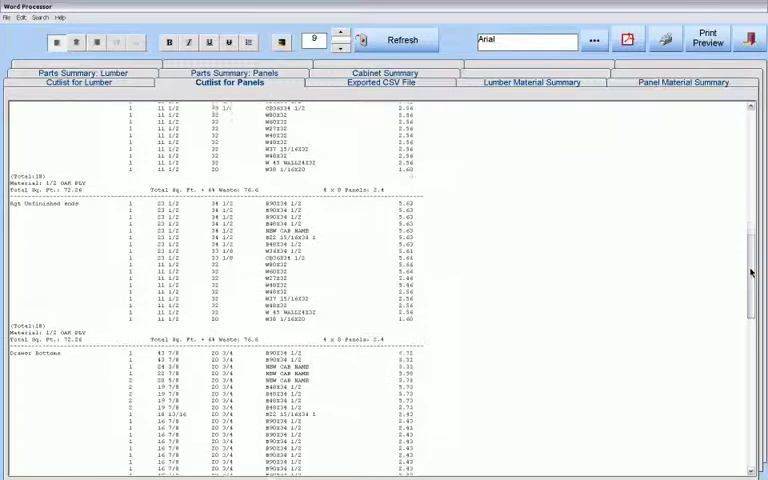